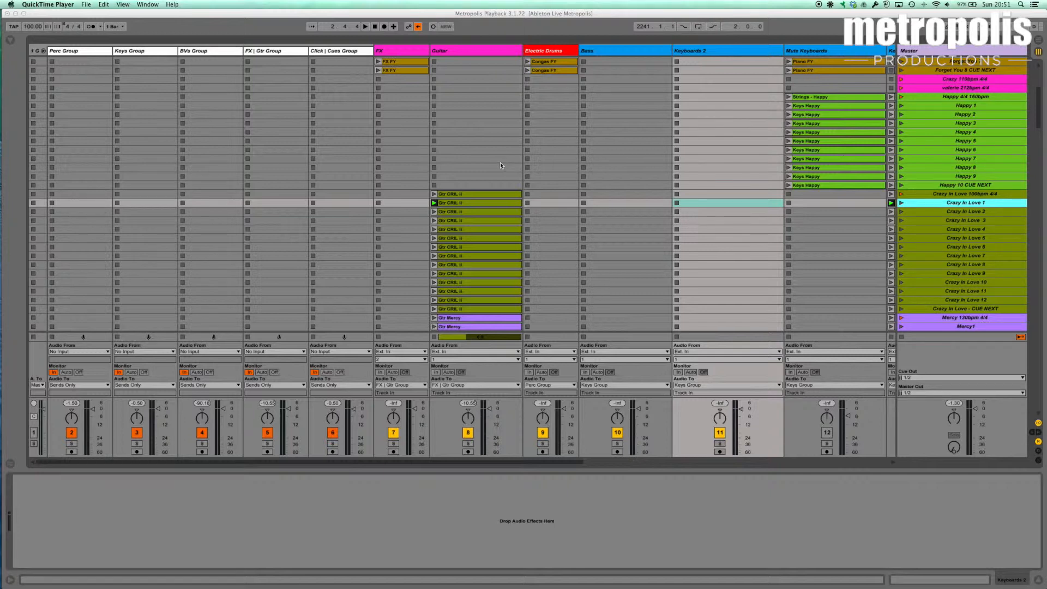
pyautogui.moveTo(296, 239)
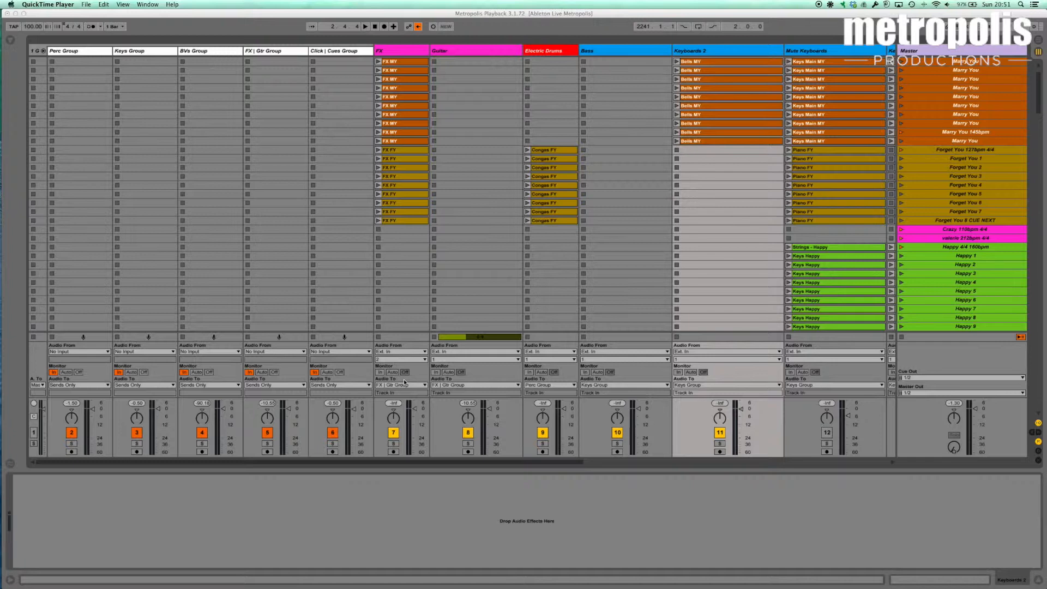
pyautogui.moveTo(1025, 430)
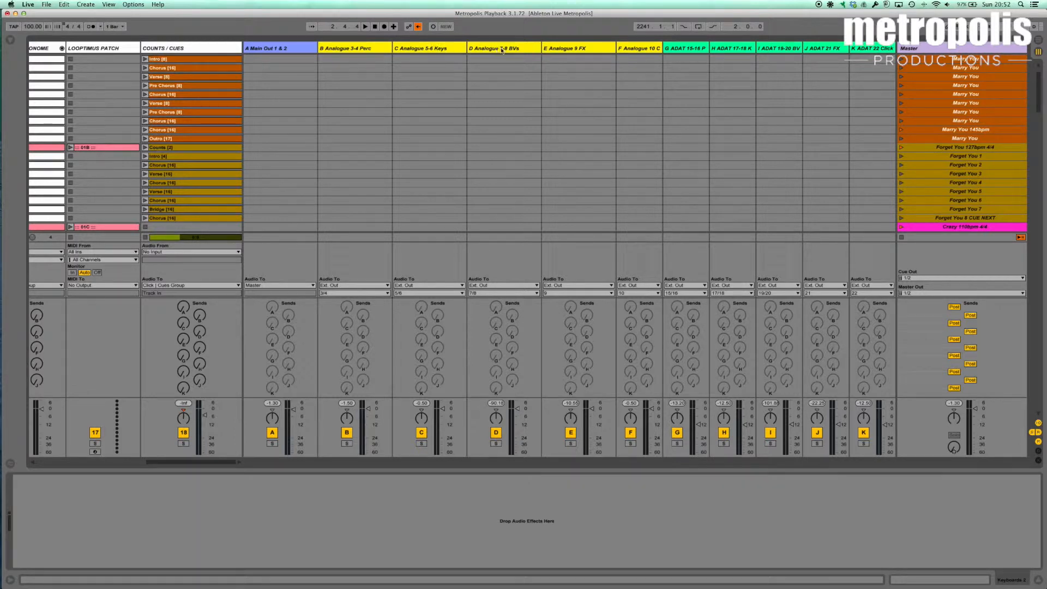
pyautogui.moveTo(645, 128)
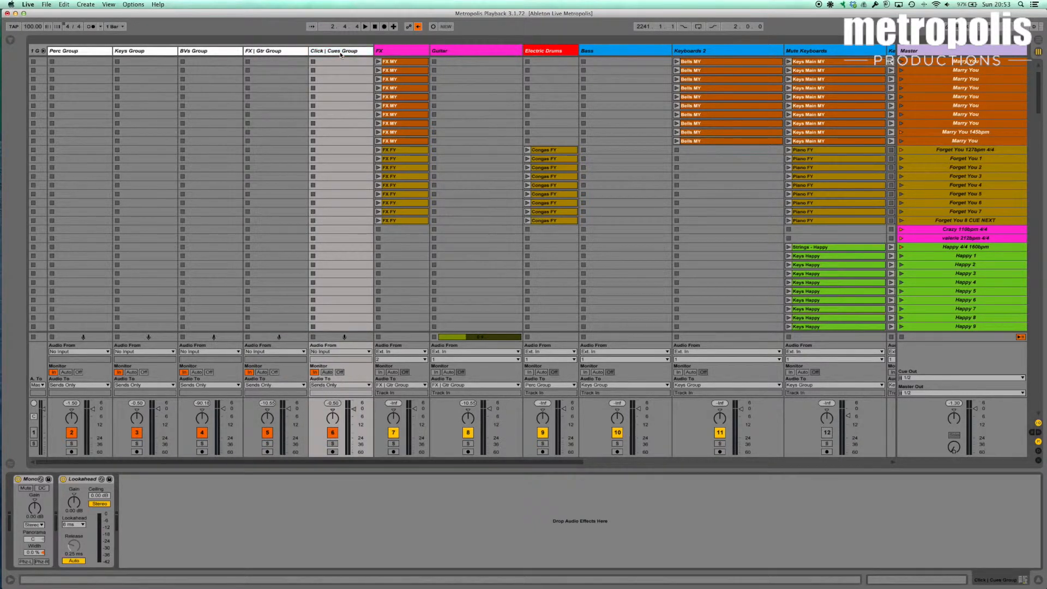
pyautogui.moveTo(724, 201)
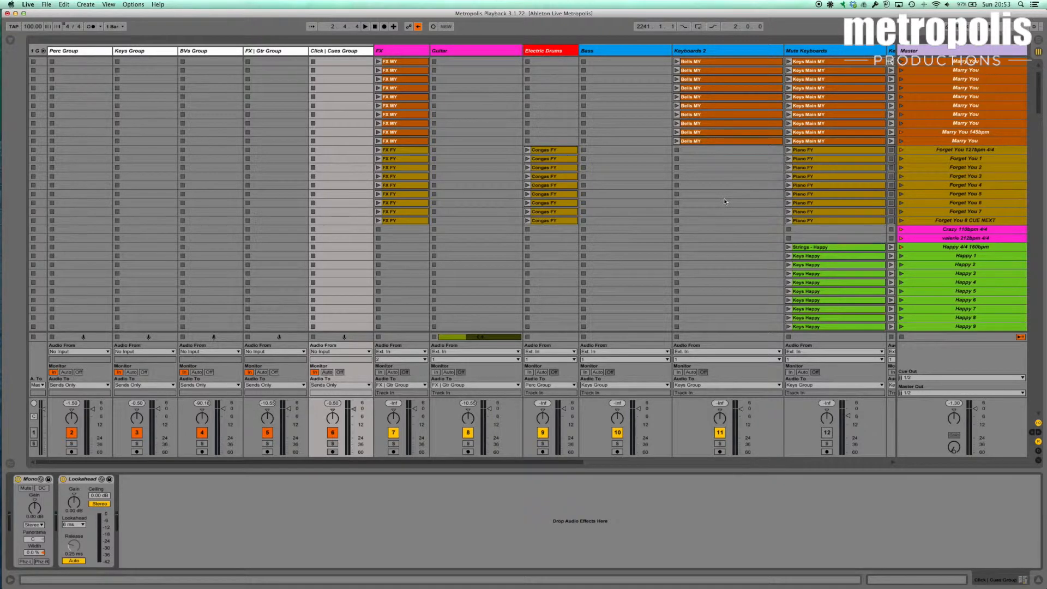
pyautogui.hscroll(3)
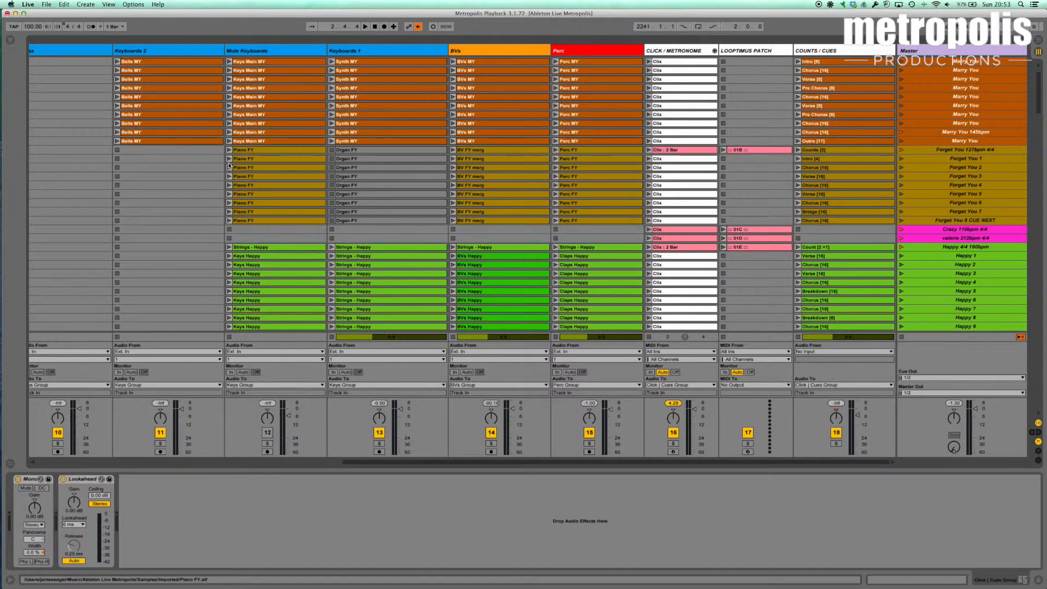
pyautogui.hscroll(-3)
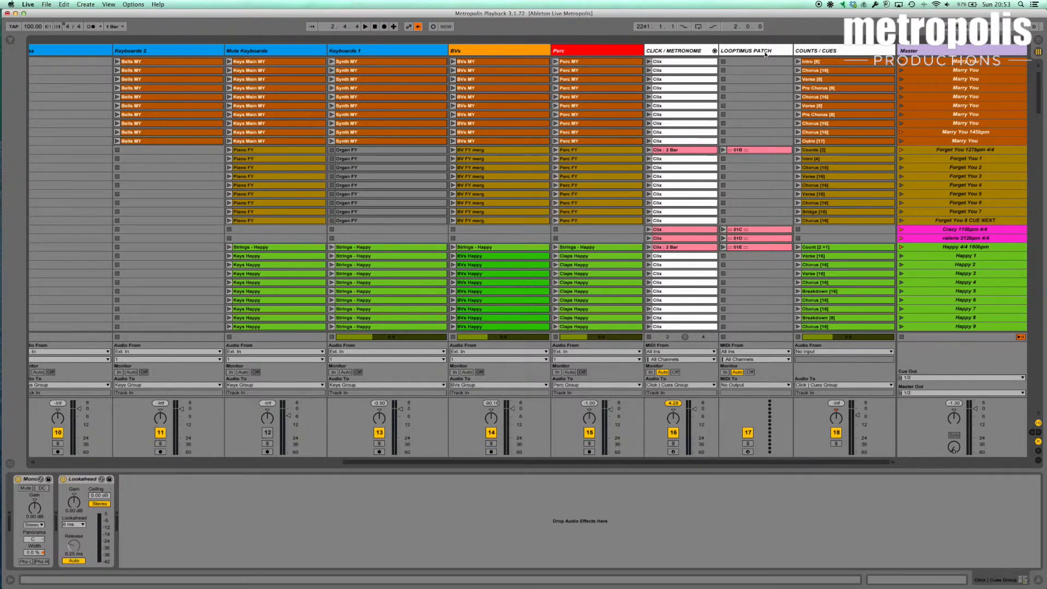
pyautogui.moveTo(670, 54)
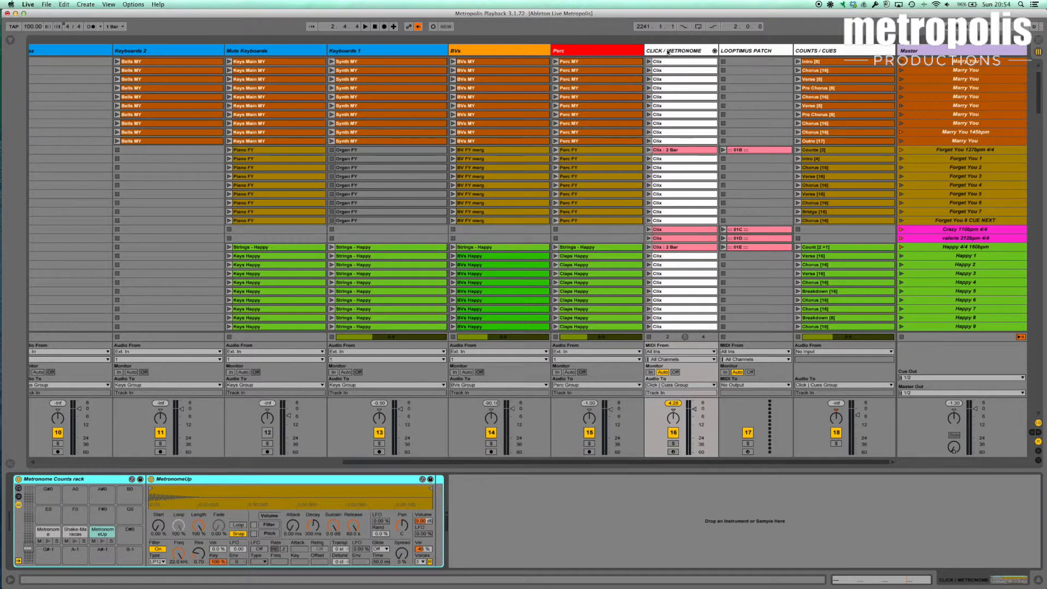
pyautogui.moveTo(546, 102)
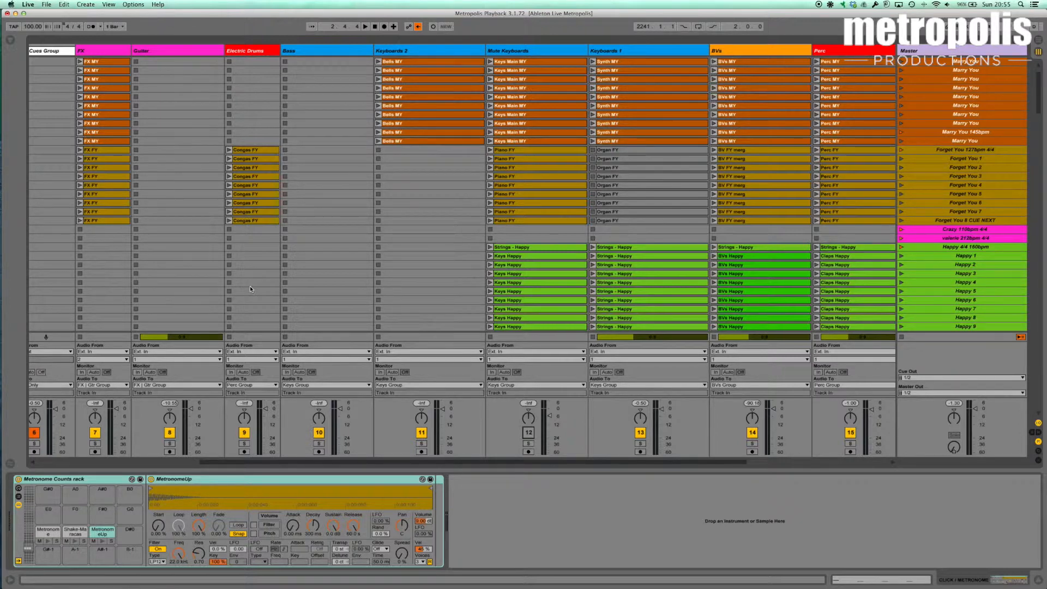
pyautogui.moveTo(160, 297)
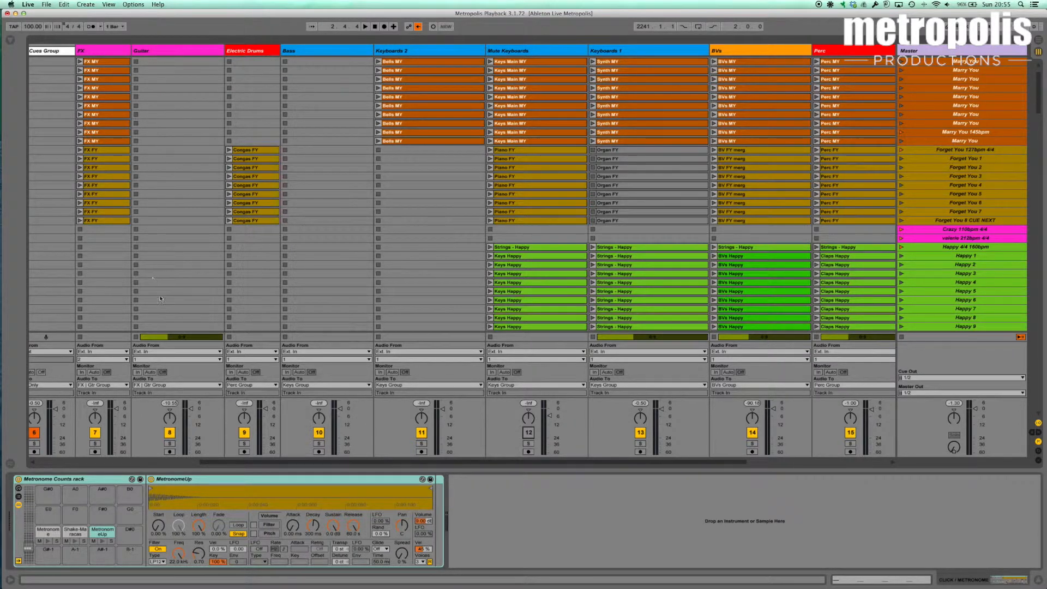